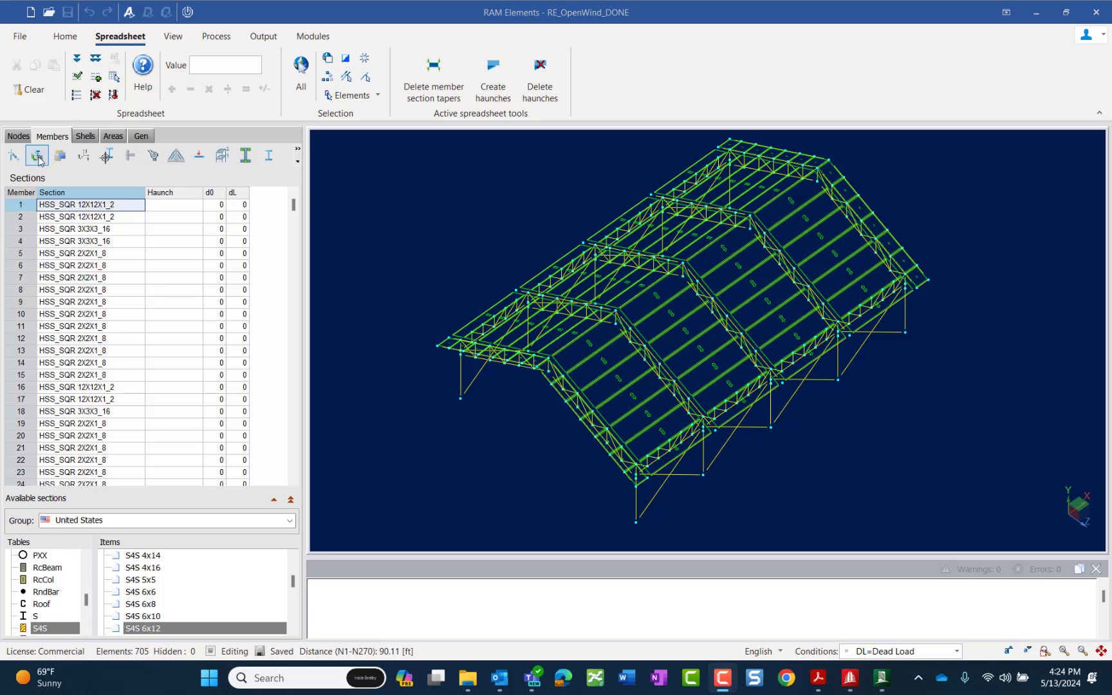
{"action": "mouse_move", "coordinate": [36, 158]}
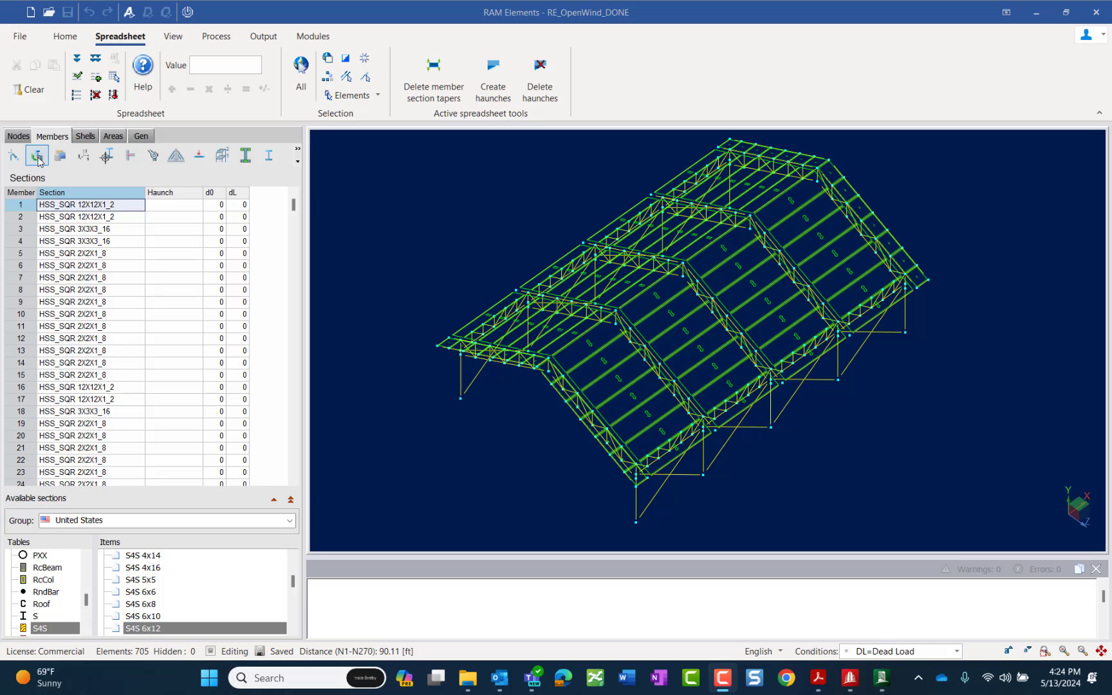
{"action": "mouse_move", "coordinate": [101, 366]}
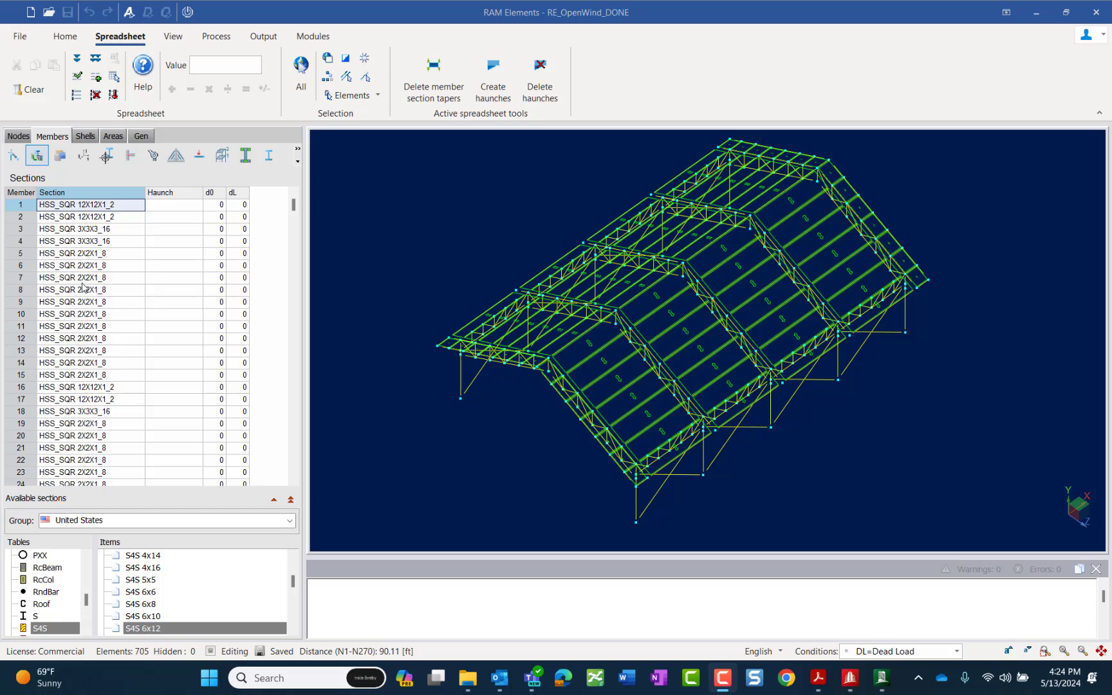
Step: Select member 157's HSS_SQR 2X2X1_8 section cell as the value to filter the spreadsheet by
{"action": "scroll", "scroll_direction": "down", "scroll_amount": 3}
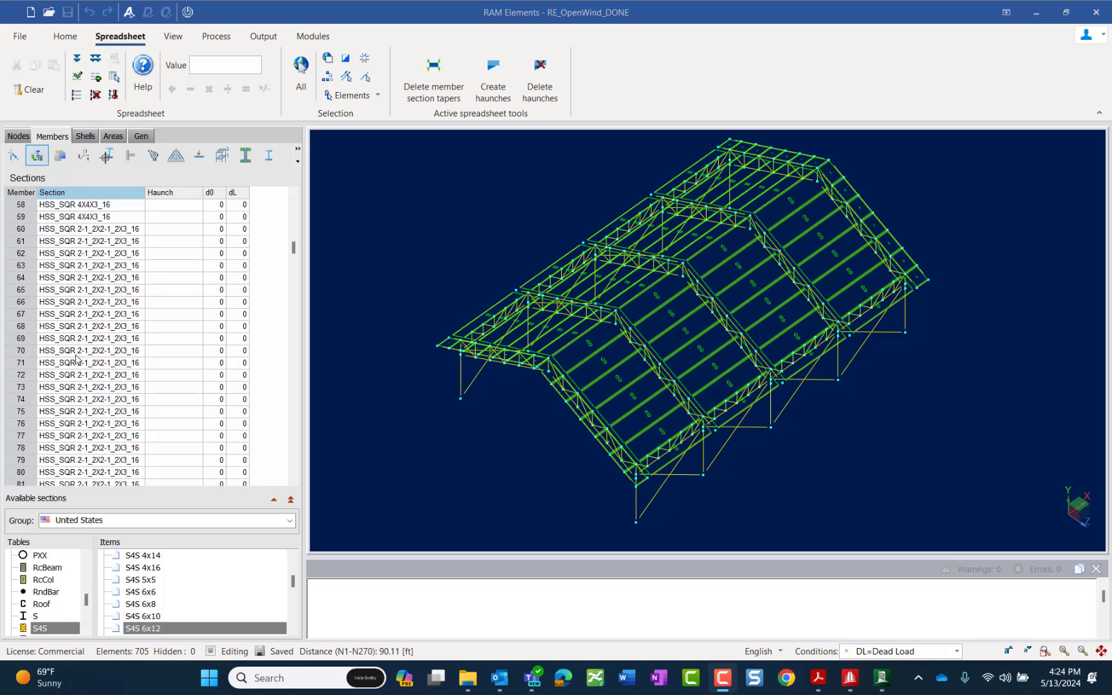
{"action": "scroll", "scroll_direction": "down", "scroll_amount": 3}
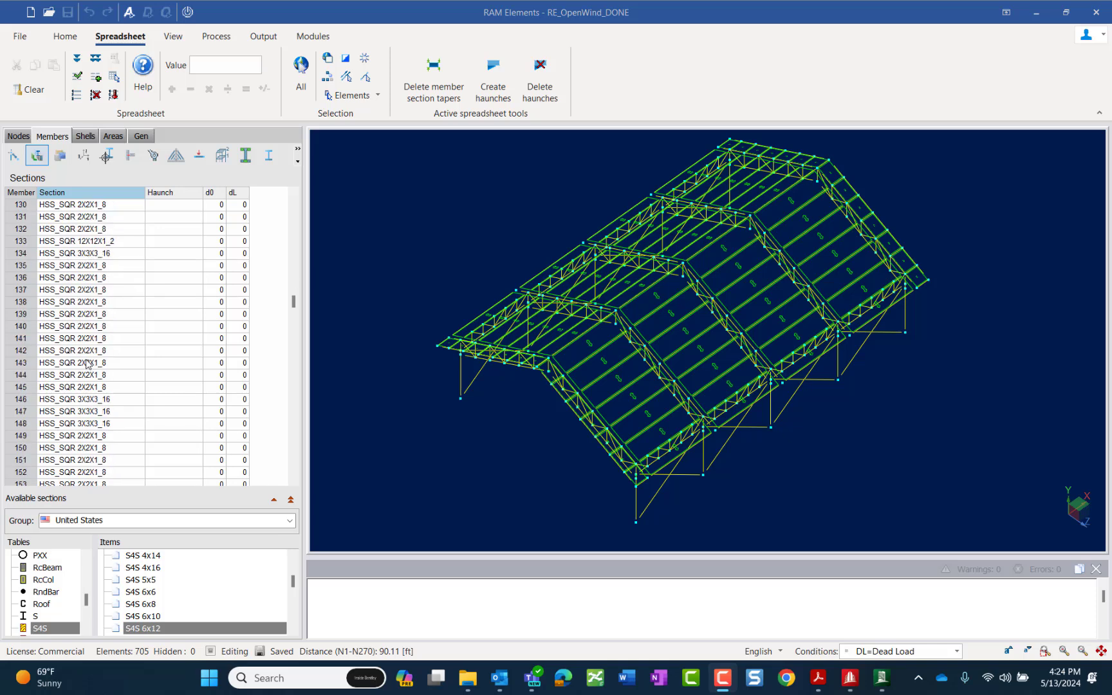
{"action": "scroll", "scroll_direction": "down", "scroll_amount": 3}
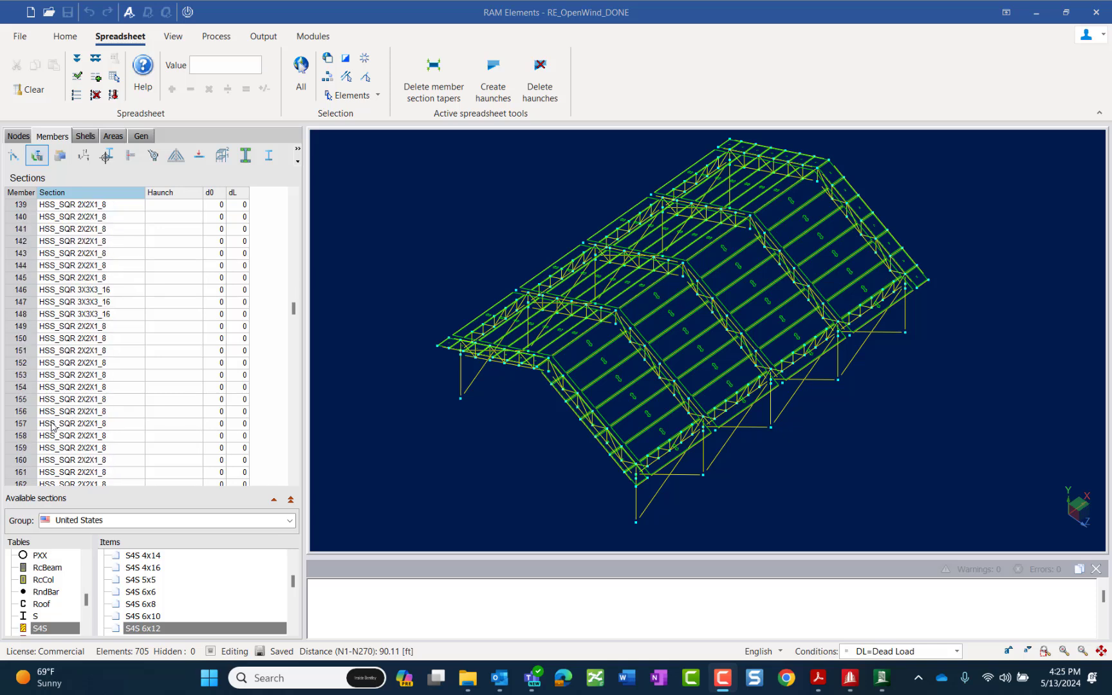
{"action": "mouse_move", "coordinate": [83, 431]}
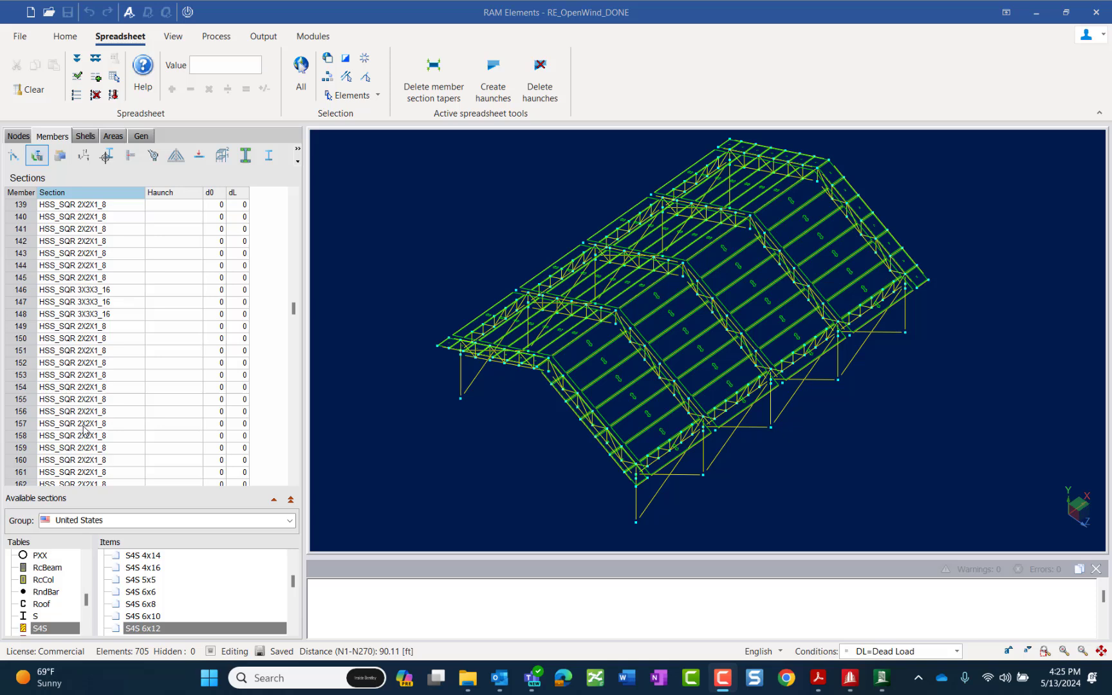
{"action": "left_click", "coordinate": [84, 423]}
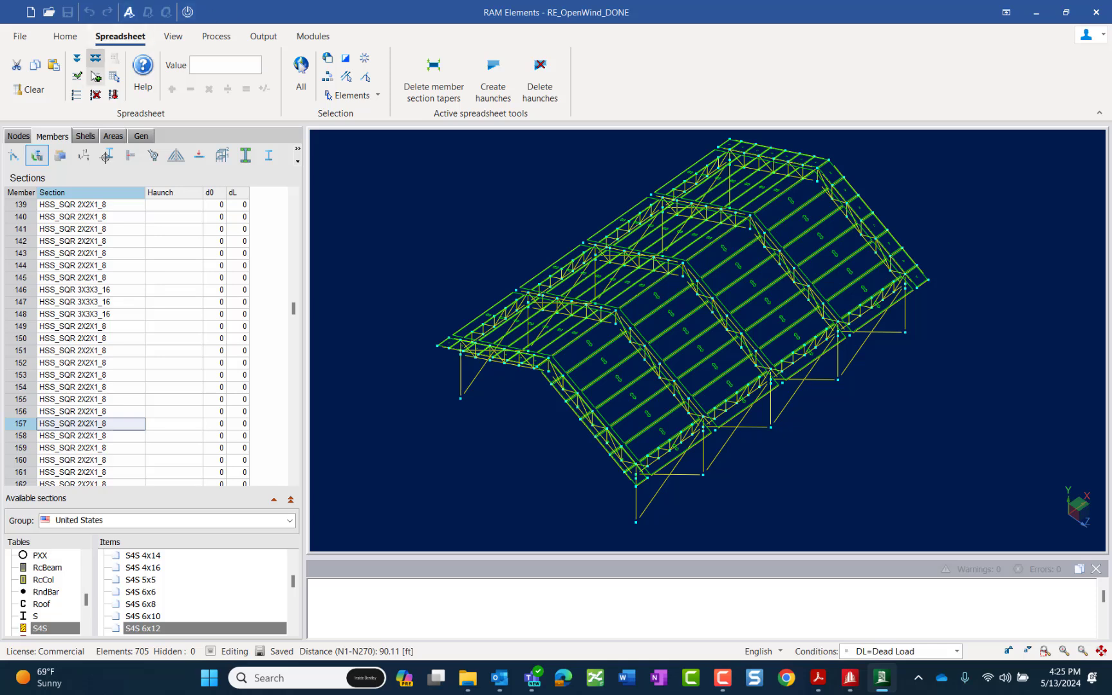
{"action": "mouse_move", "coordinate": [79, 77]}
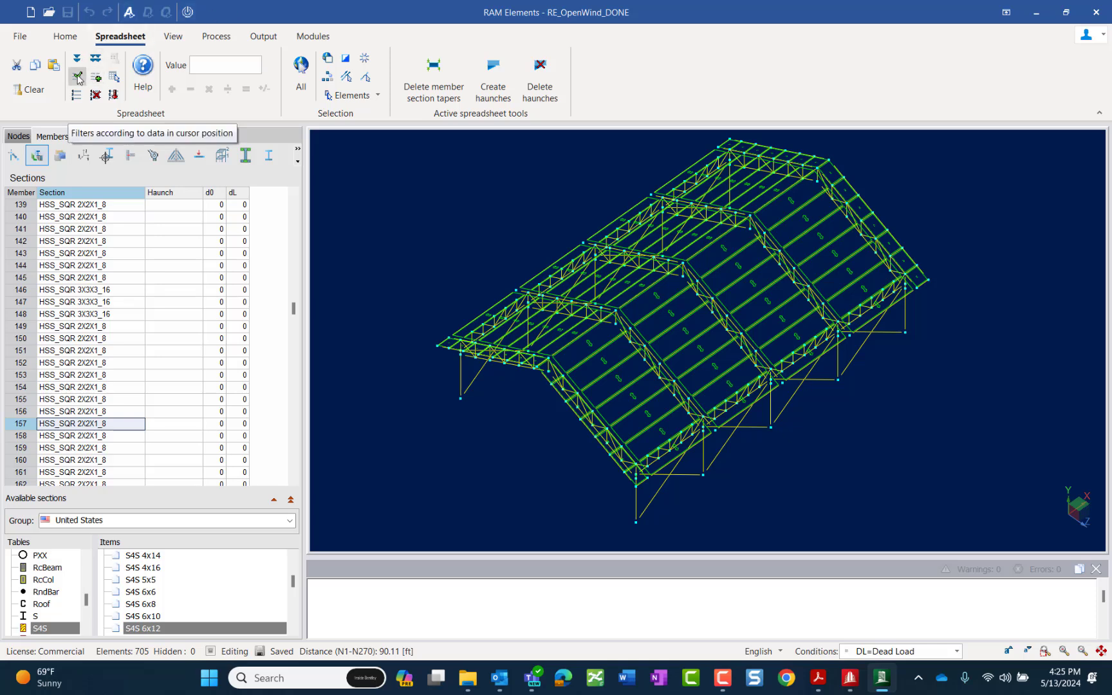